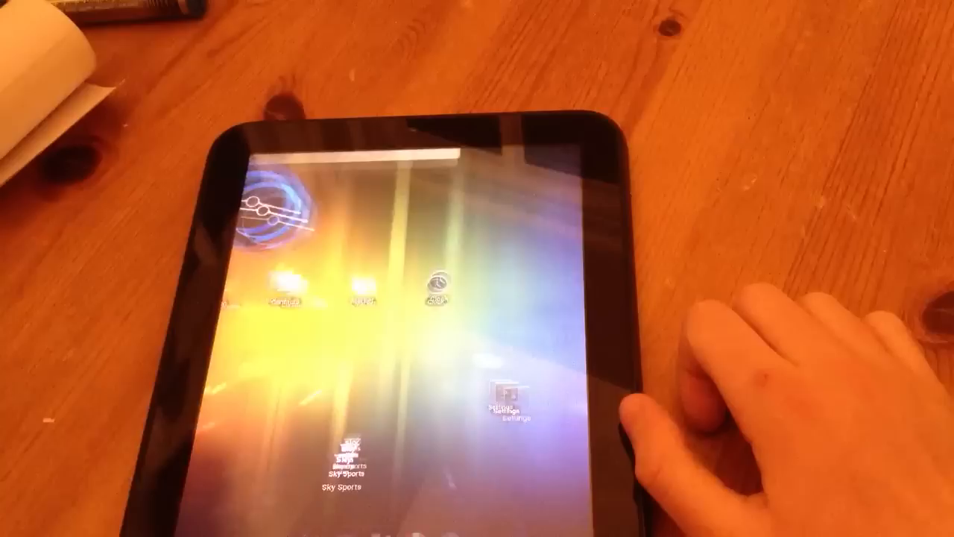
- Launch Android Market from its icon on the home screen
left_click(509, 398)
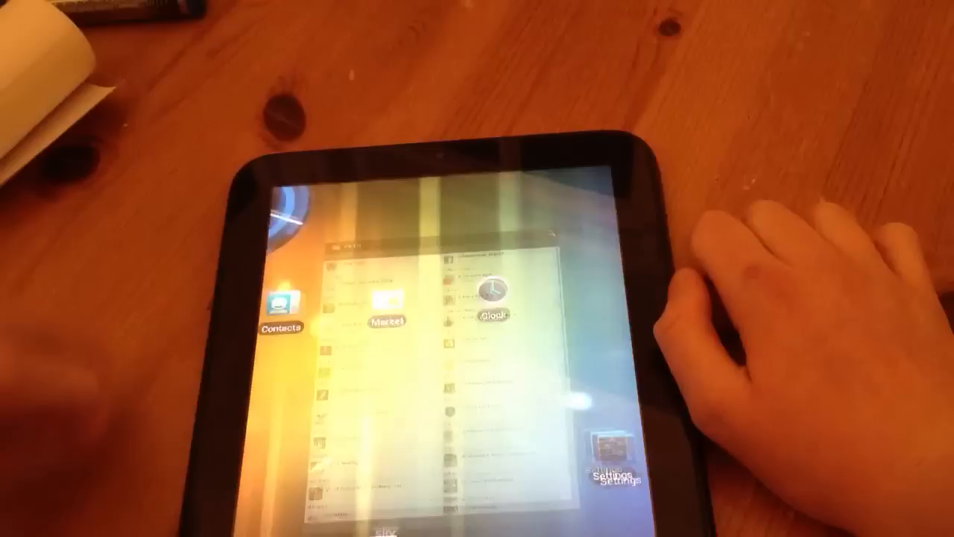
- Download DC Comics from the Market Top list, accepting its permissions
left_click(391, 320)
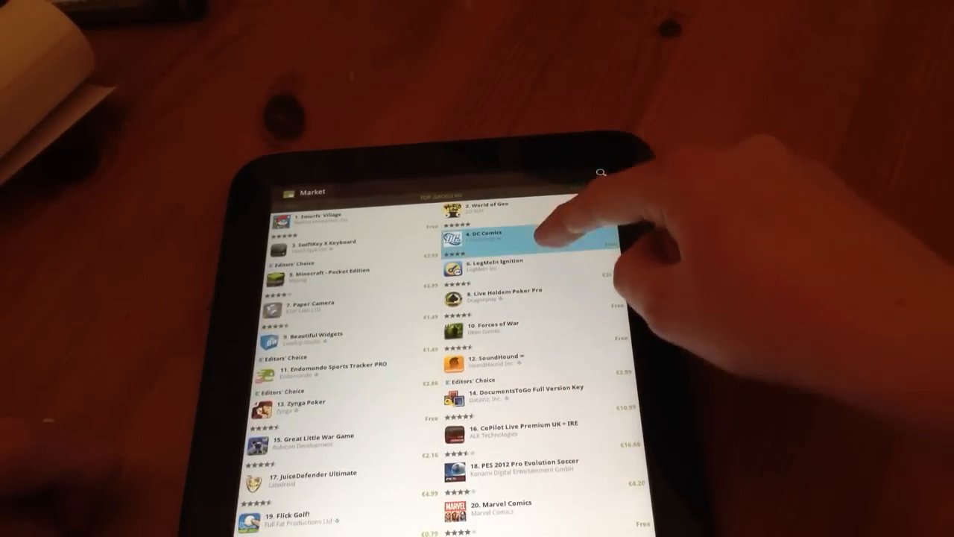
left_click(492, 240)
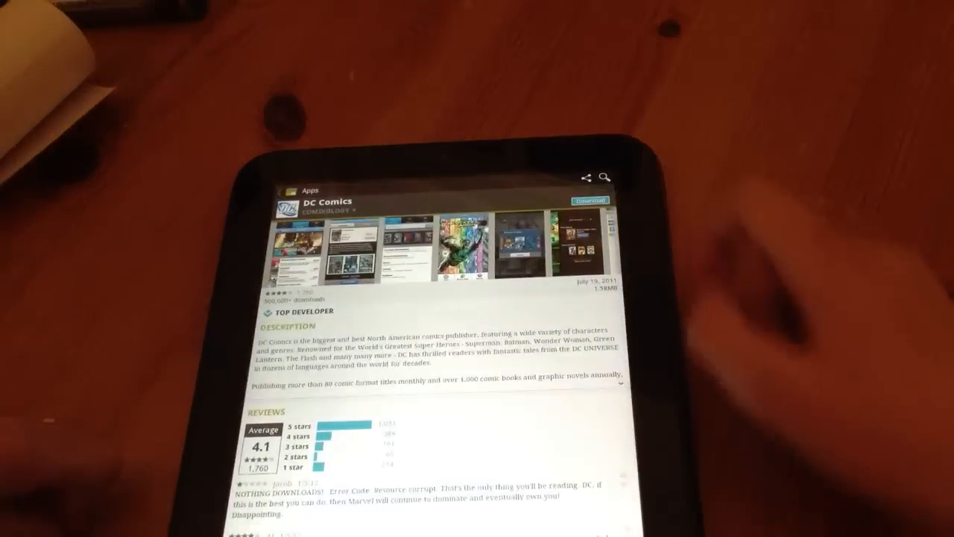
left_click(588, 200)
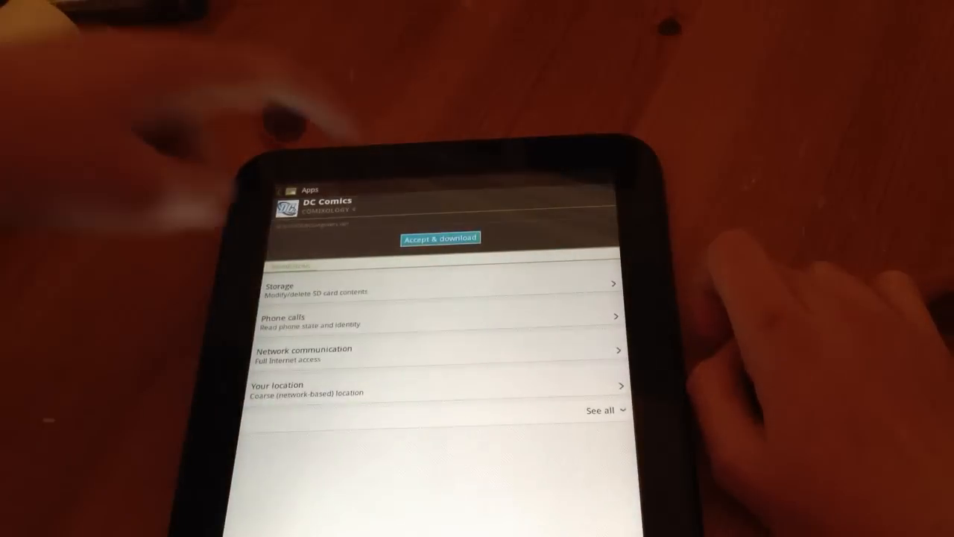
left_click(440, 238)
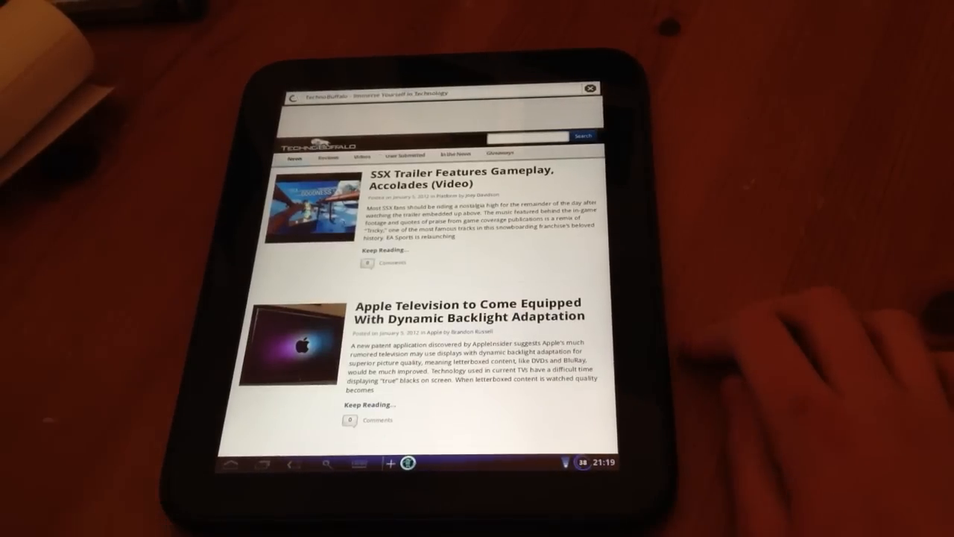
- Scroll down through the TechnoBuffalo news articles in the browser
scroll("down", 3)
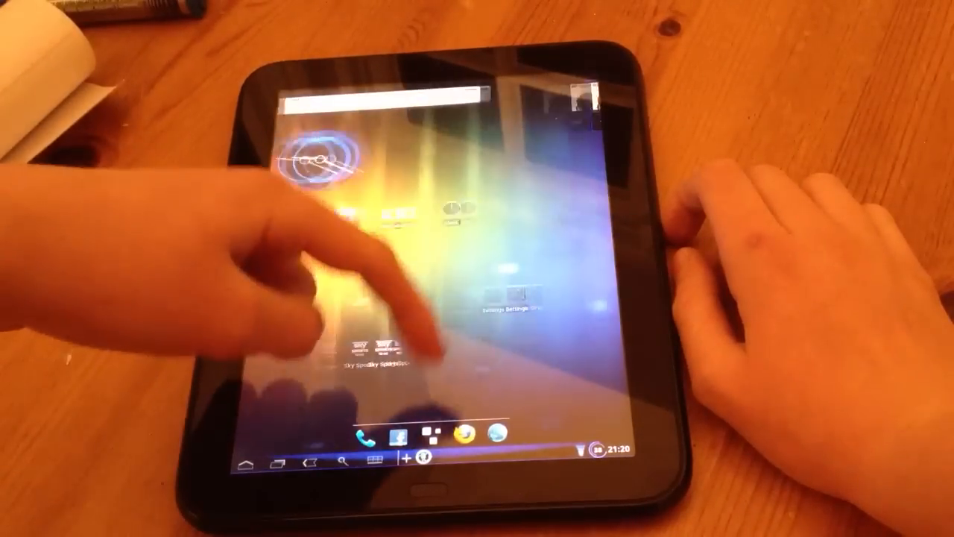
- Start the Fruit Ninja game from the home screen
left_click(408, 453)
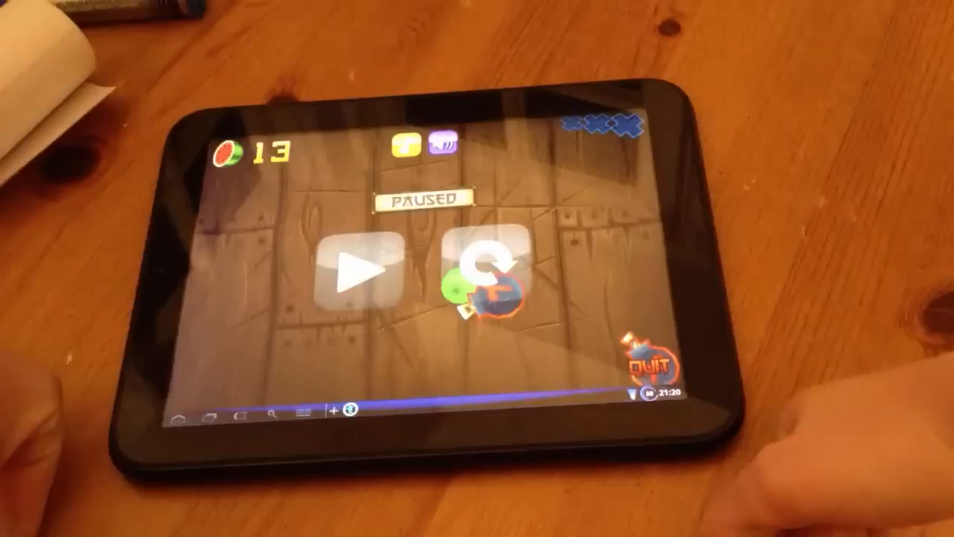
- Resume the paused Fruit Ninja game at score 13
left_click(362, 268)
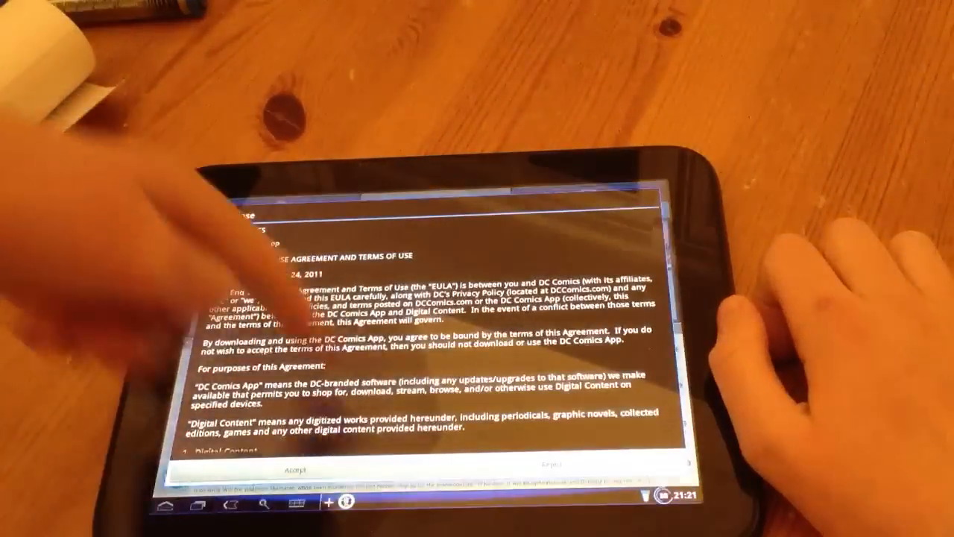
- Accept the DC Comics license agreement and terms of use
left_click(291, 472)
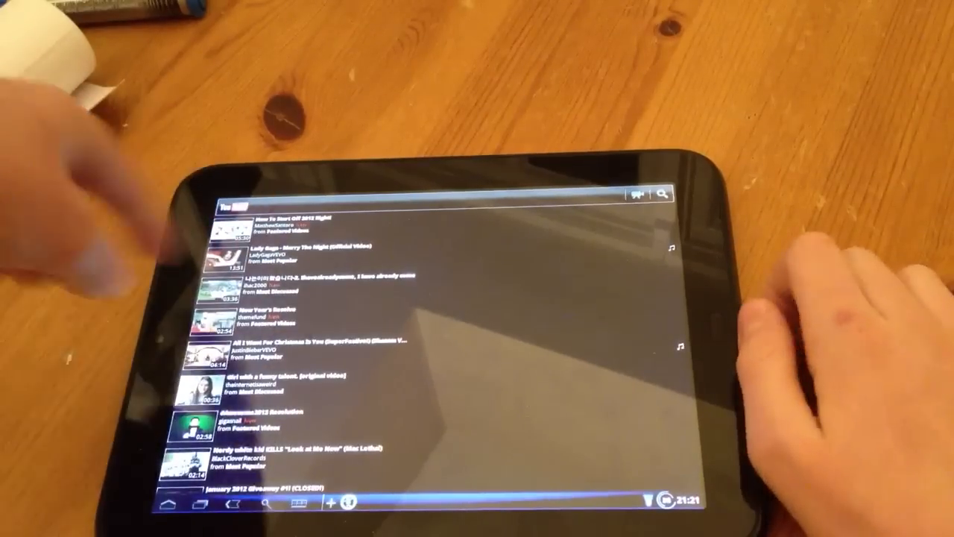
- Browse YouTube's featured videos, then tap the home screen's Google search bar
left_click(659, 195)
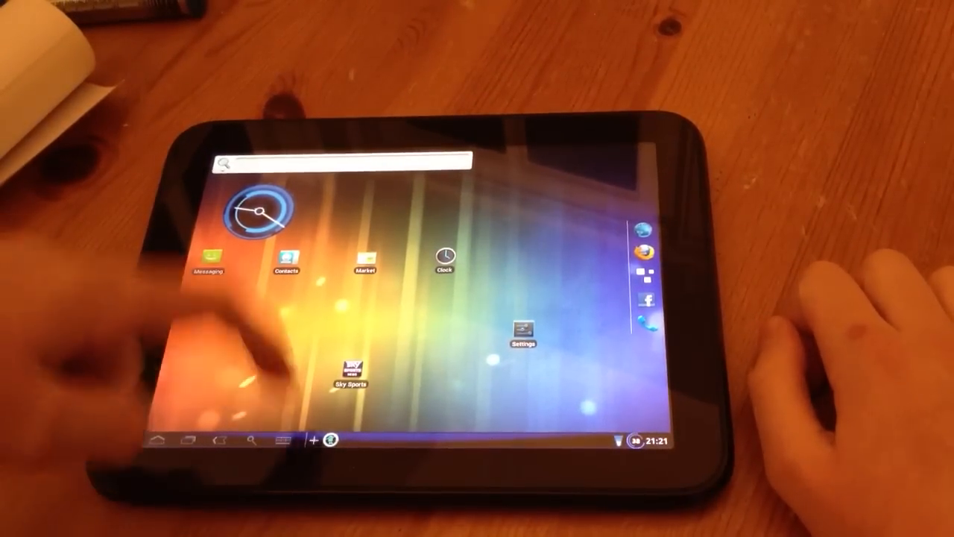
left_click(343, 164)
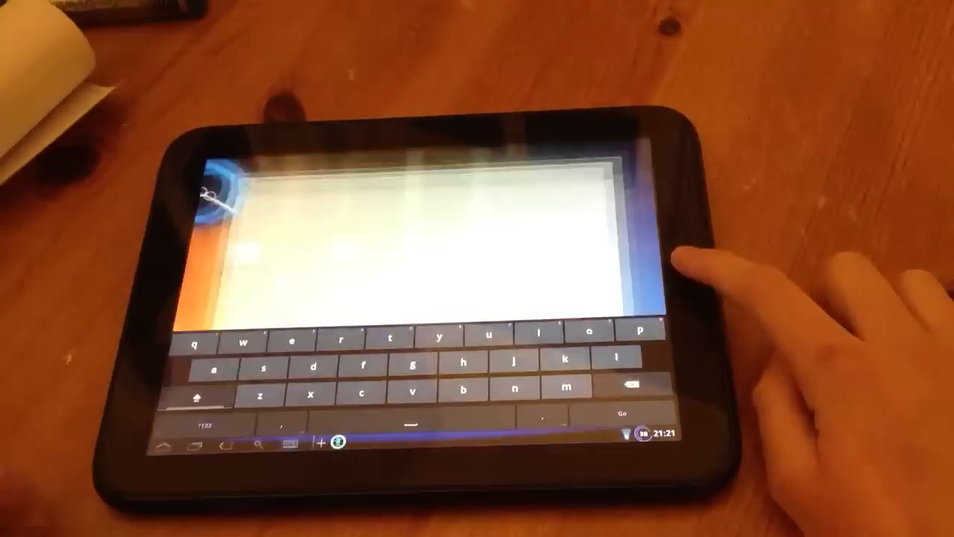